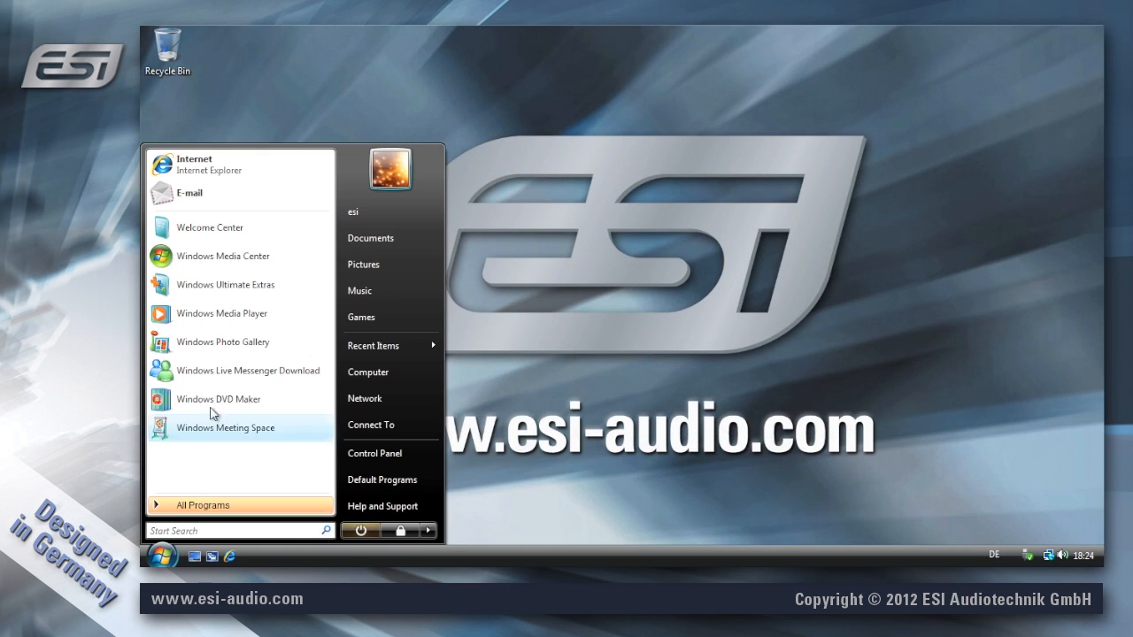
mouse_move(221, 170)
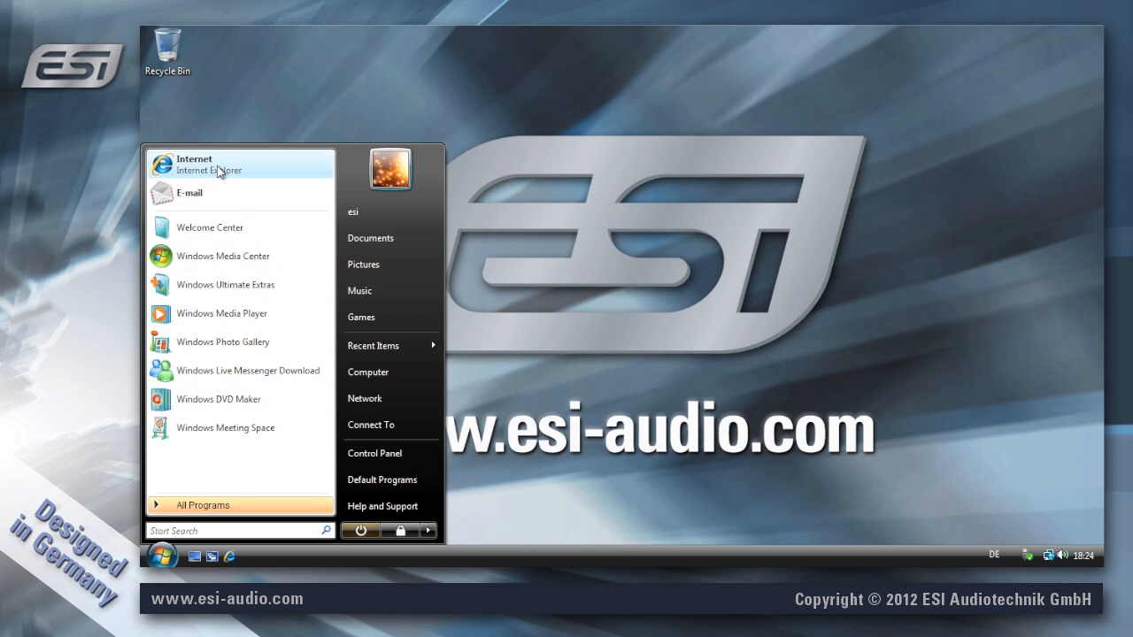
mouse_move(212, 164)
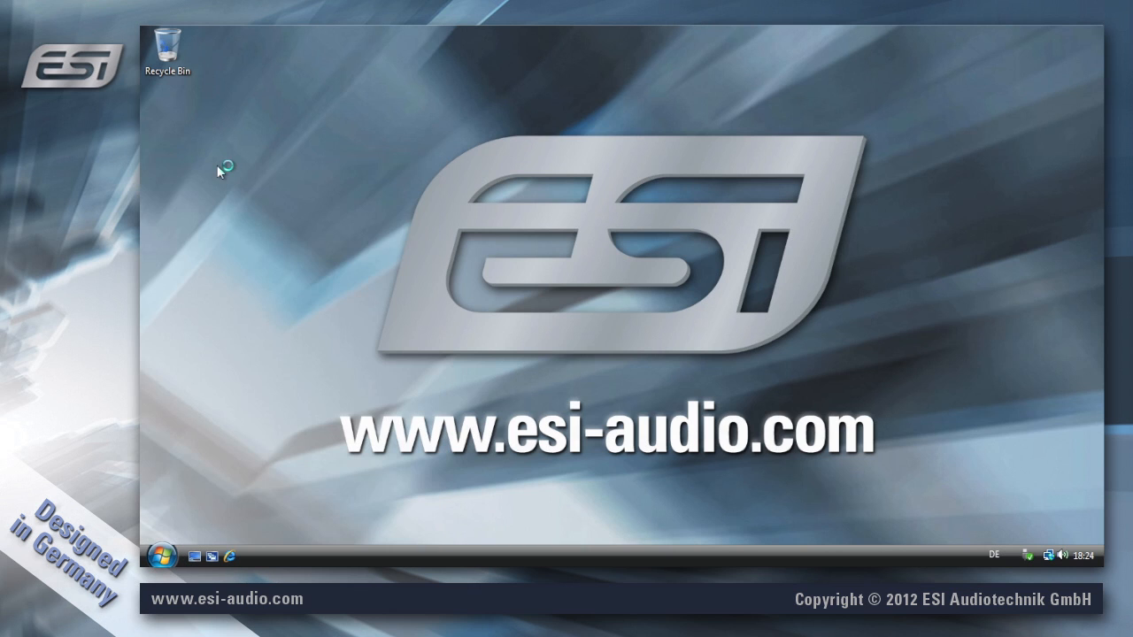
On ESI's download page, choose USB Audio Interfaces and Dr. DAC nano to list its downloads
click(229, 555)
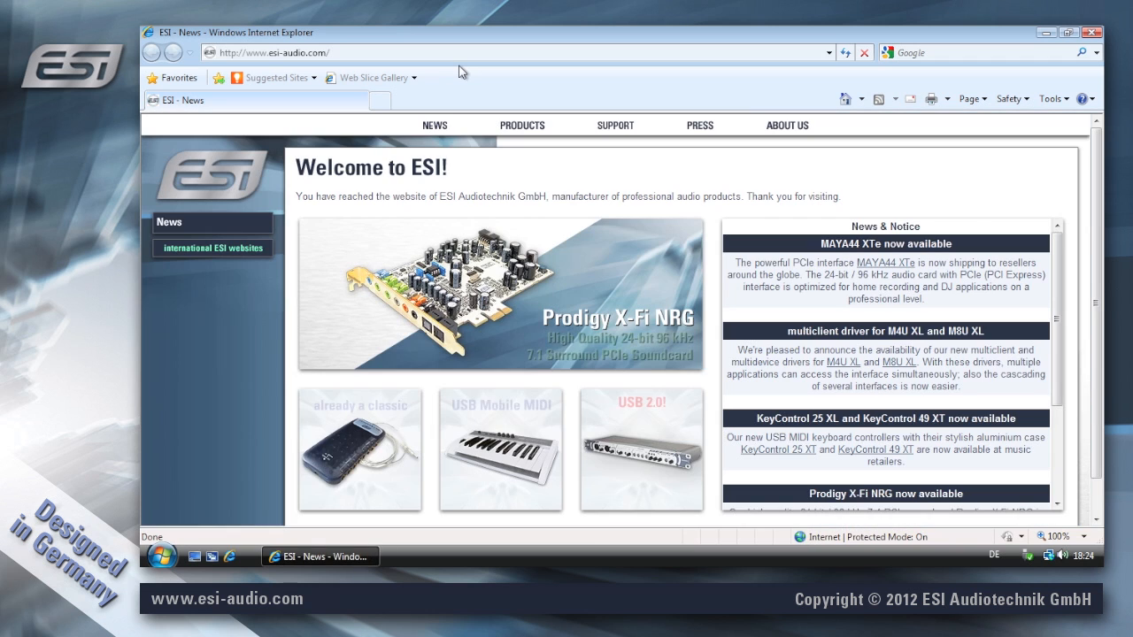
click(586, 144)
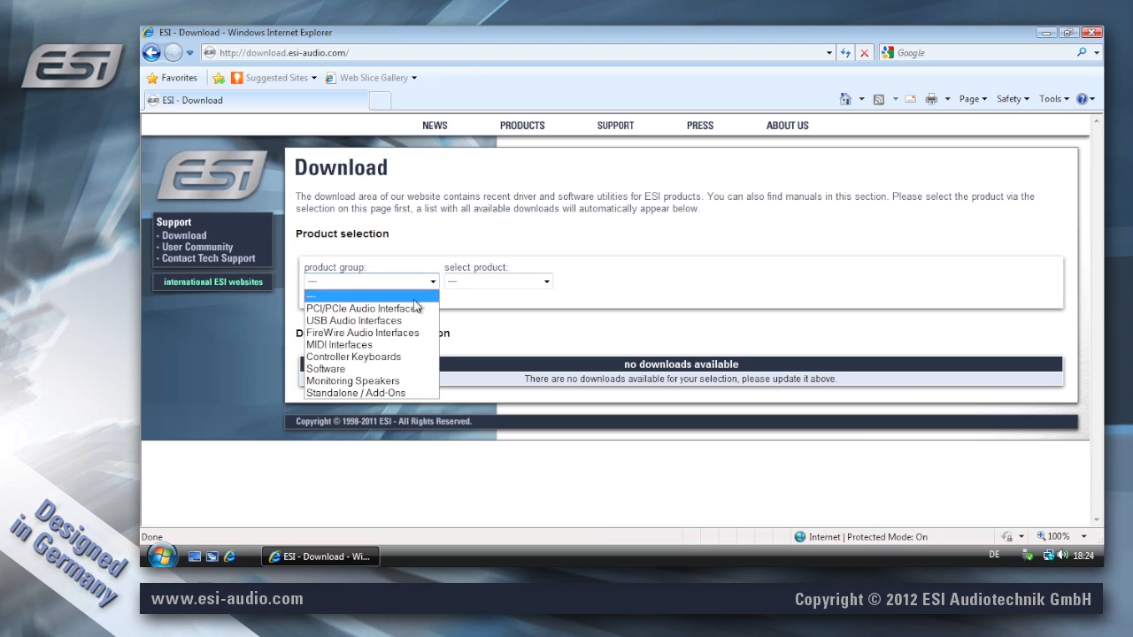
click(354, 320)
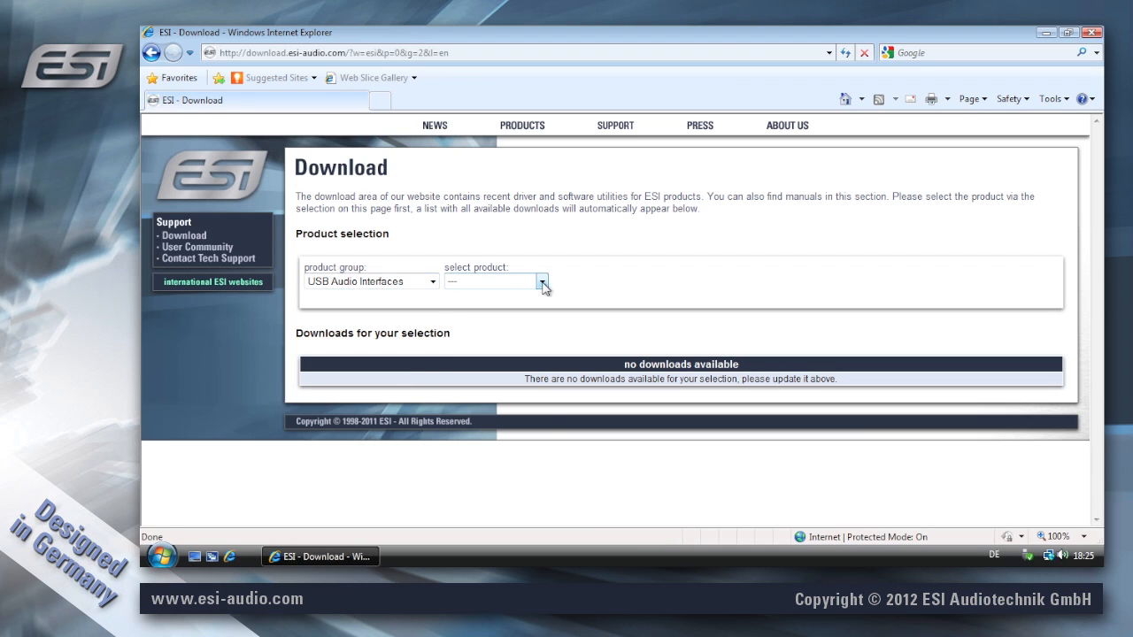
click(541, 281)
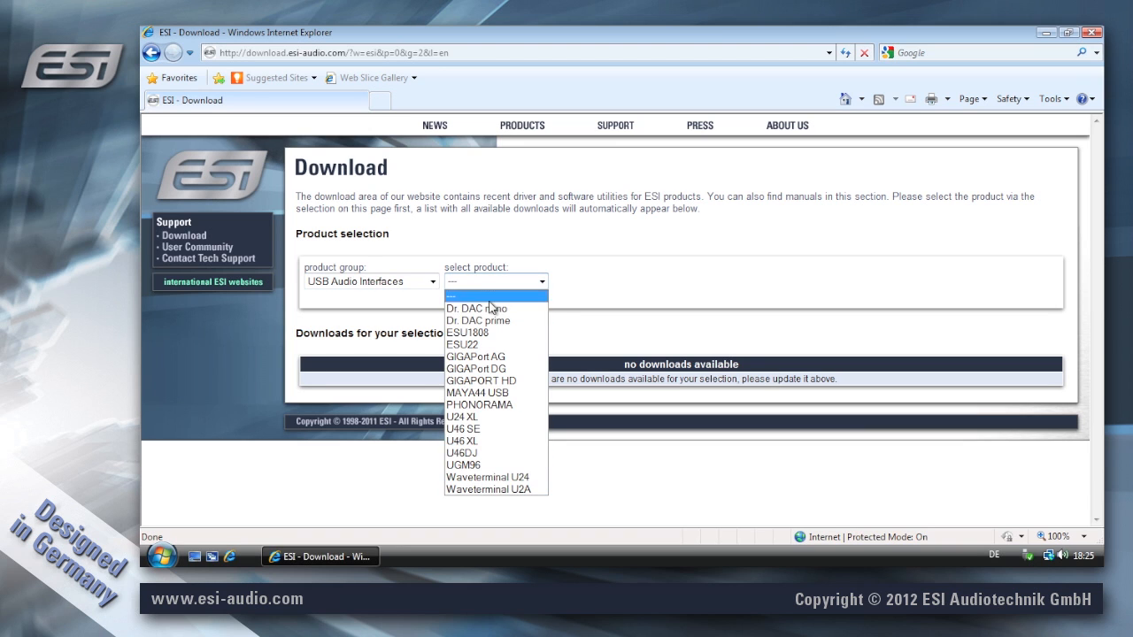
mouse_move(494, 308)
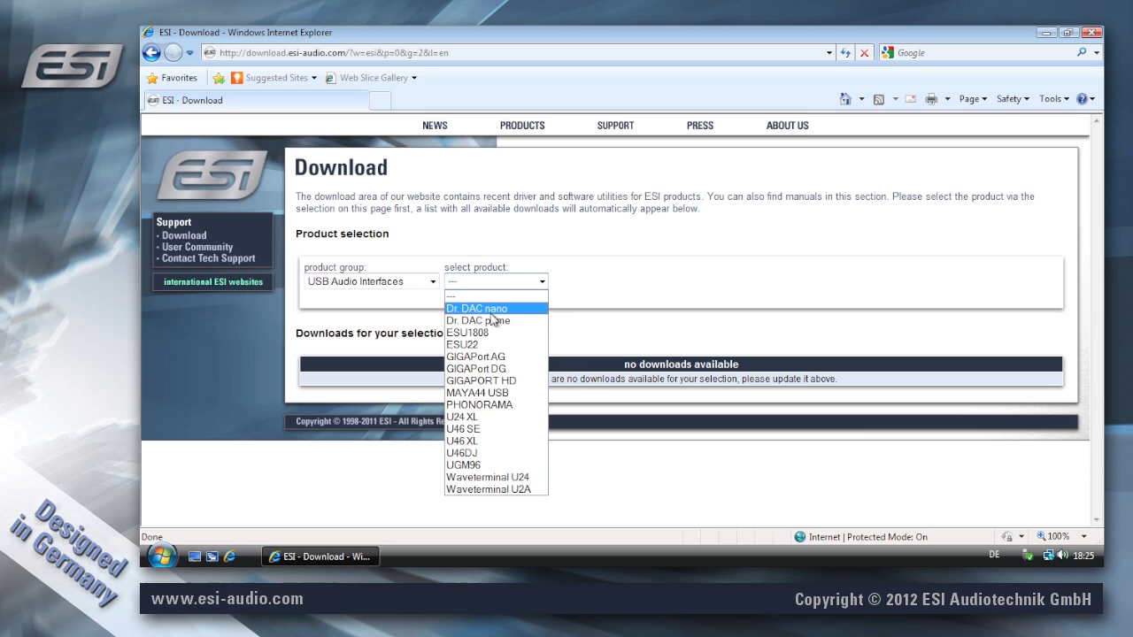
mouse_move(511, 337)
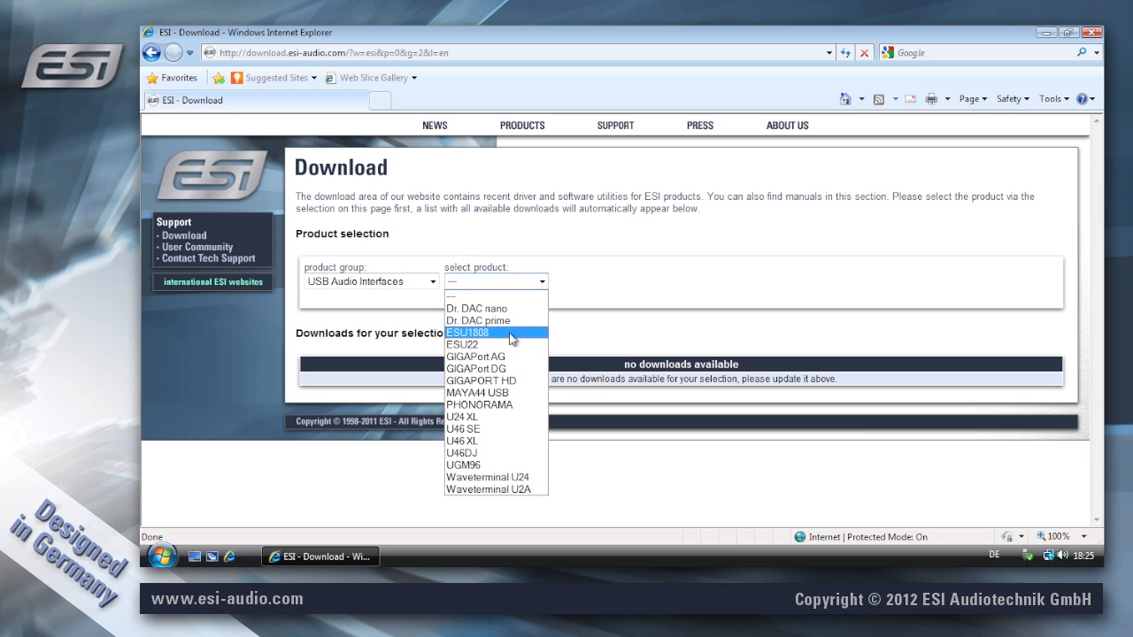
mouse_move(509, 406)
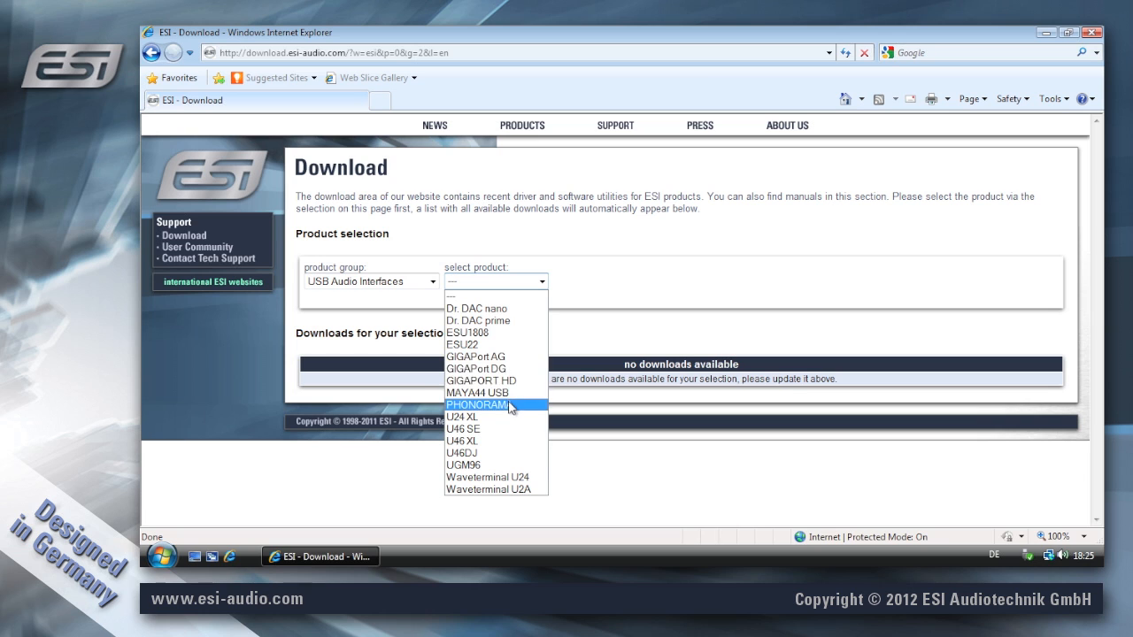
mouse_move(492, 464)
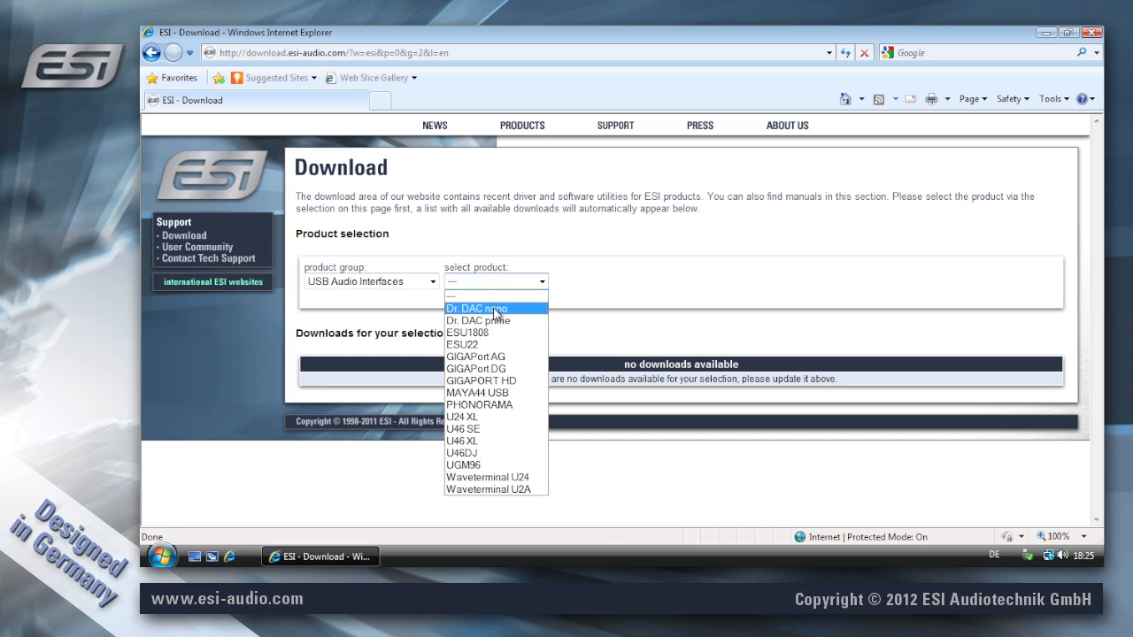
click(476, 308)
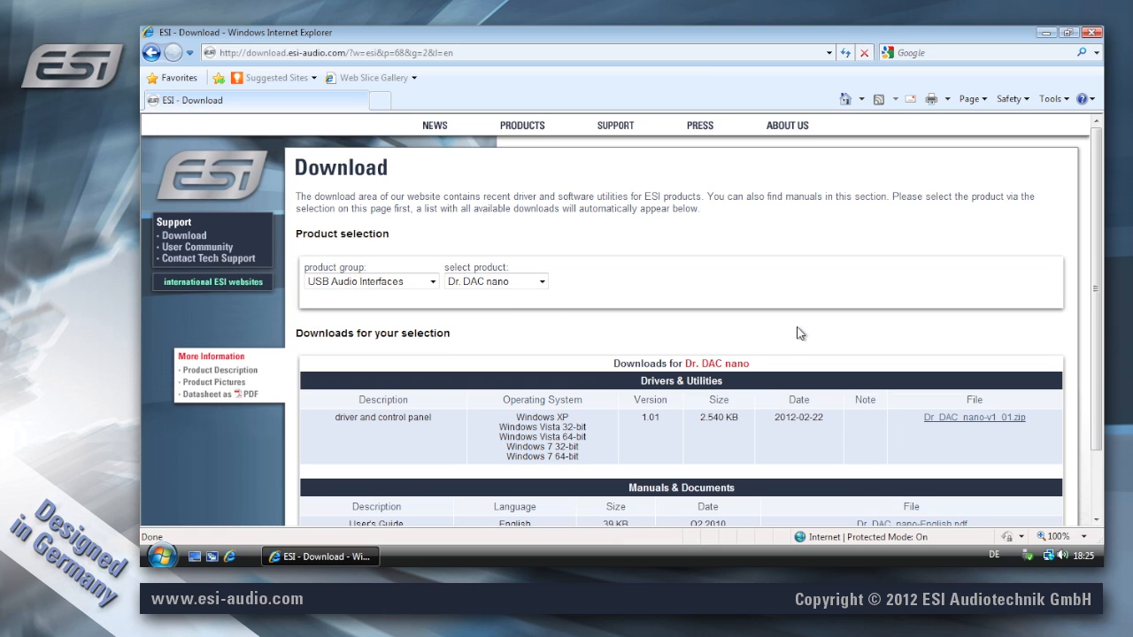
mouse_move(692, 421)
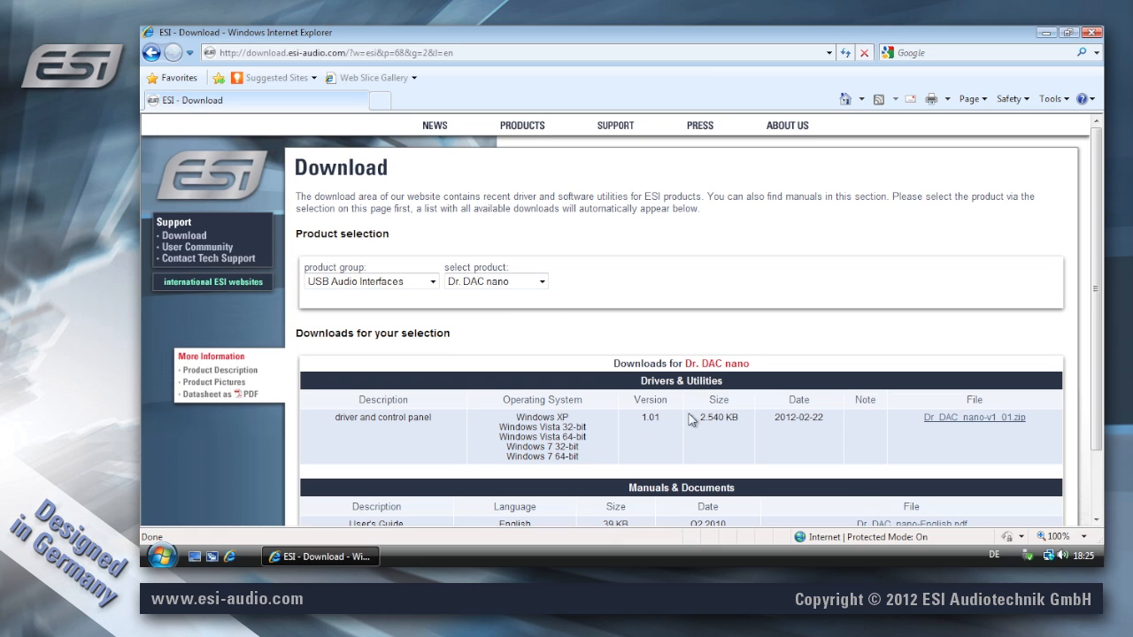
mouse_move(649, 439)
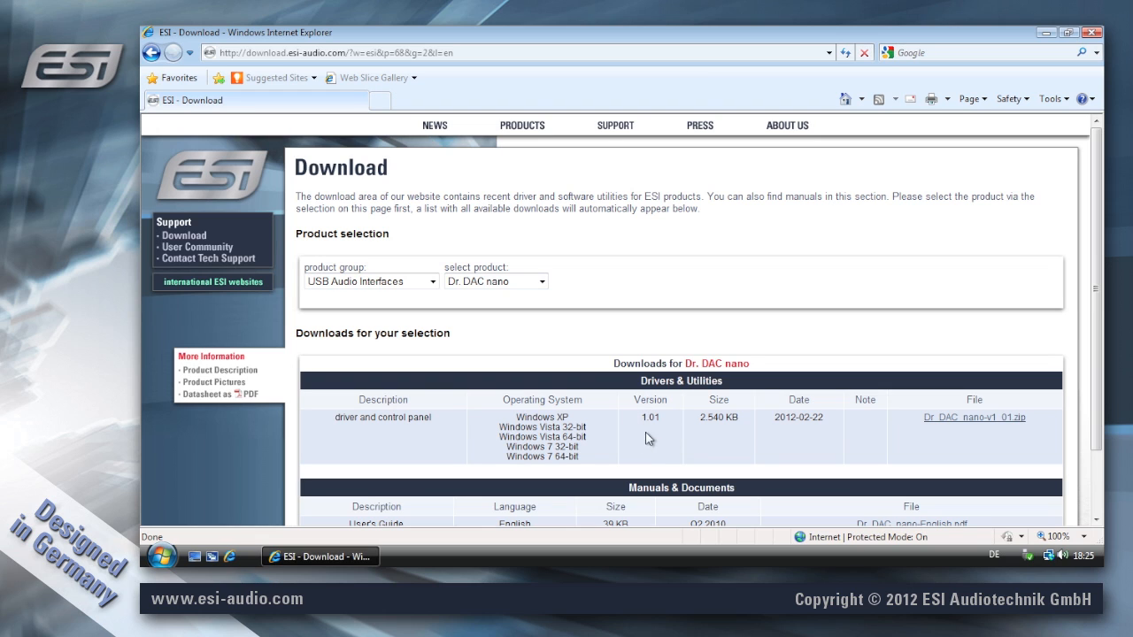
mouse_move(716, 434)
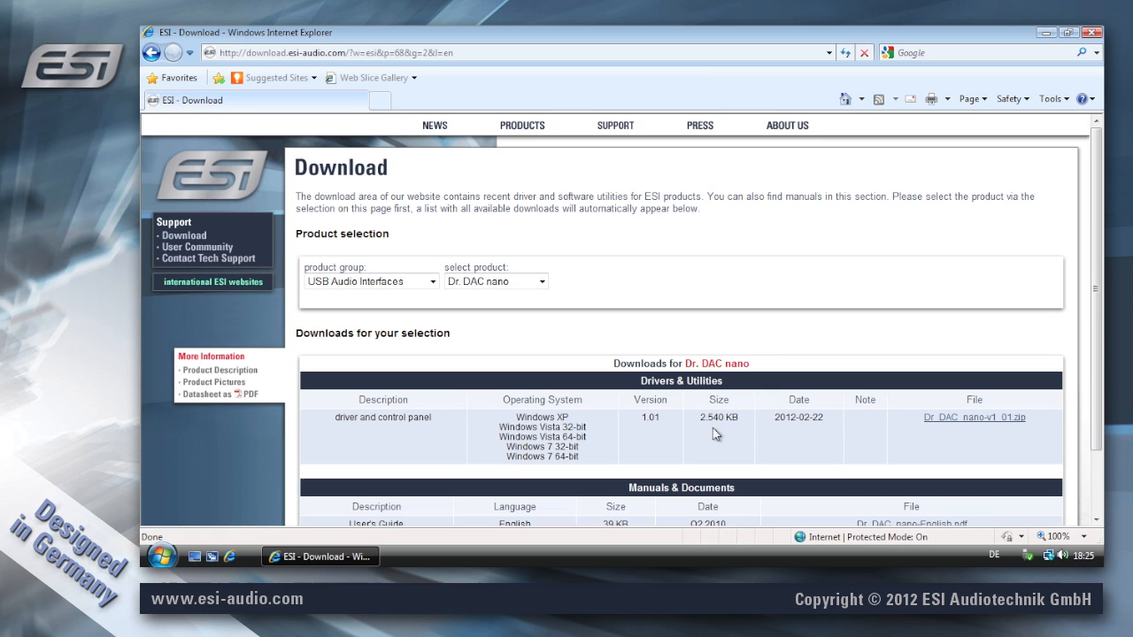
Save Dr_DAC_nano-v1_01.zip to the Desktop and dismiss the download complete notice
click(973, 417)
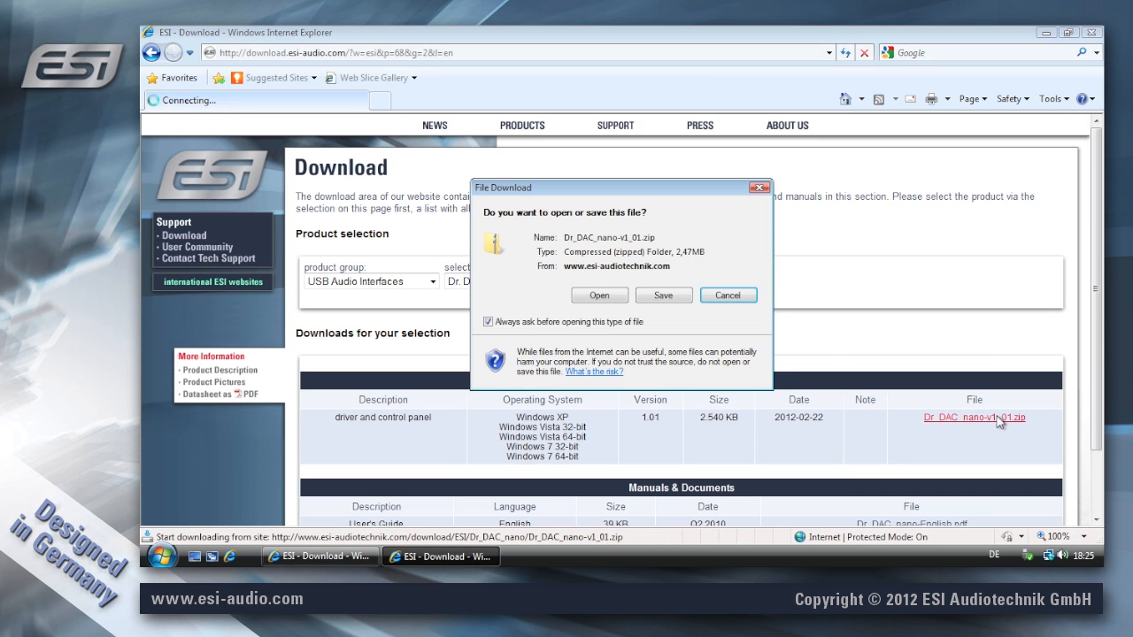
click(663, 295)
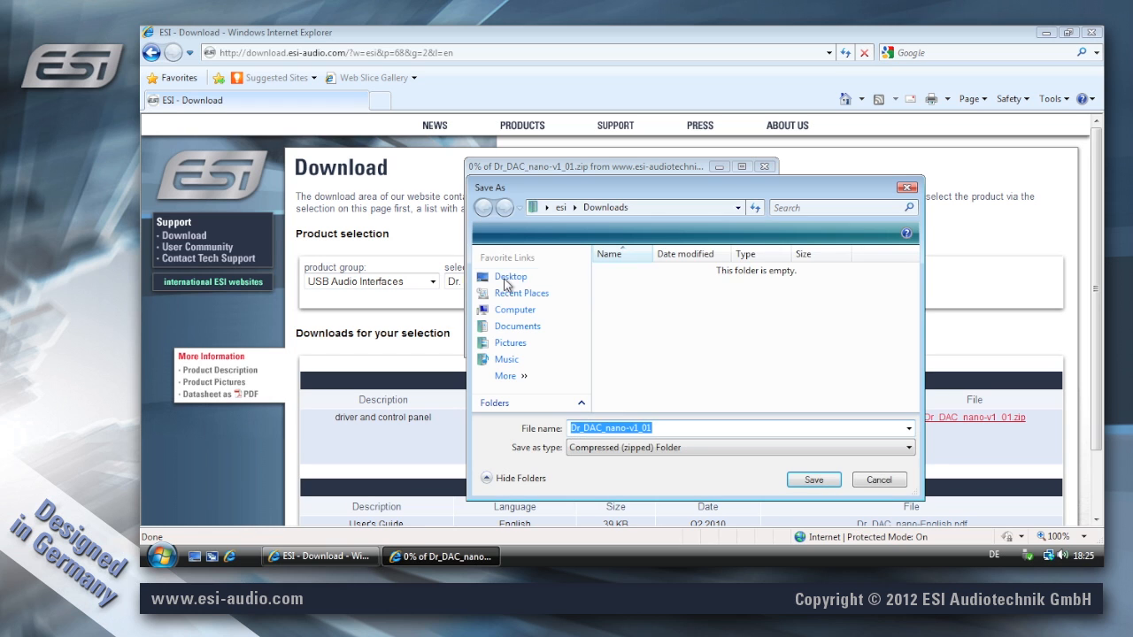
click(511, 276)
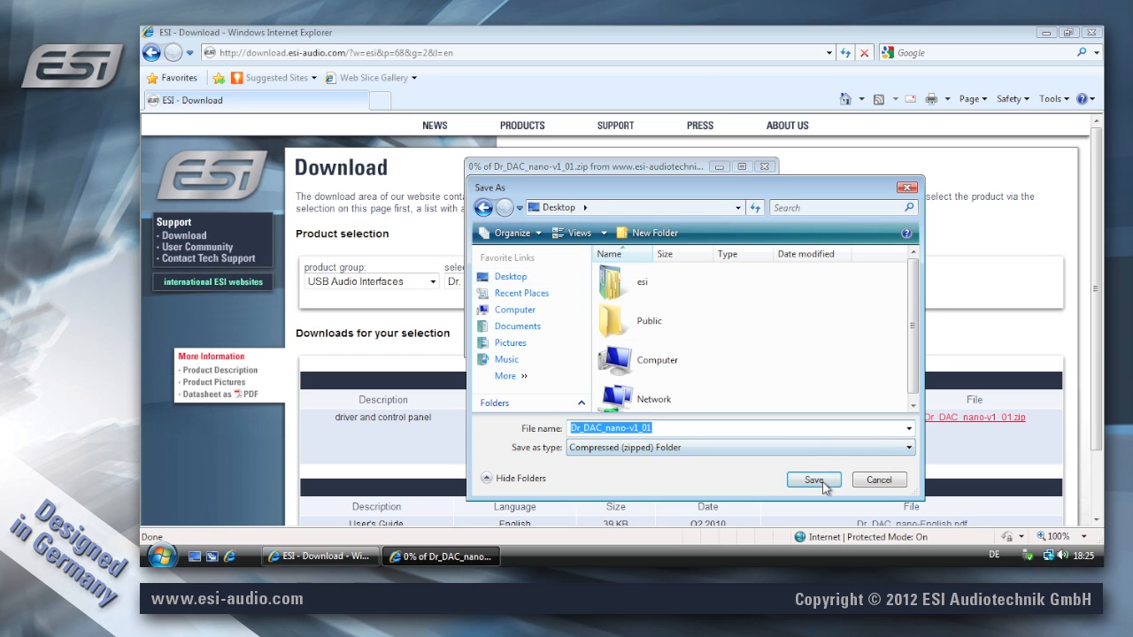
click(812, 479)
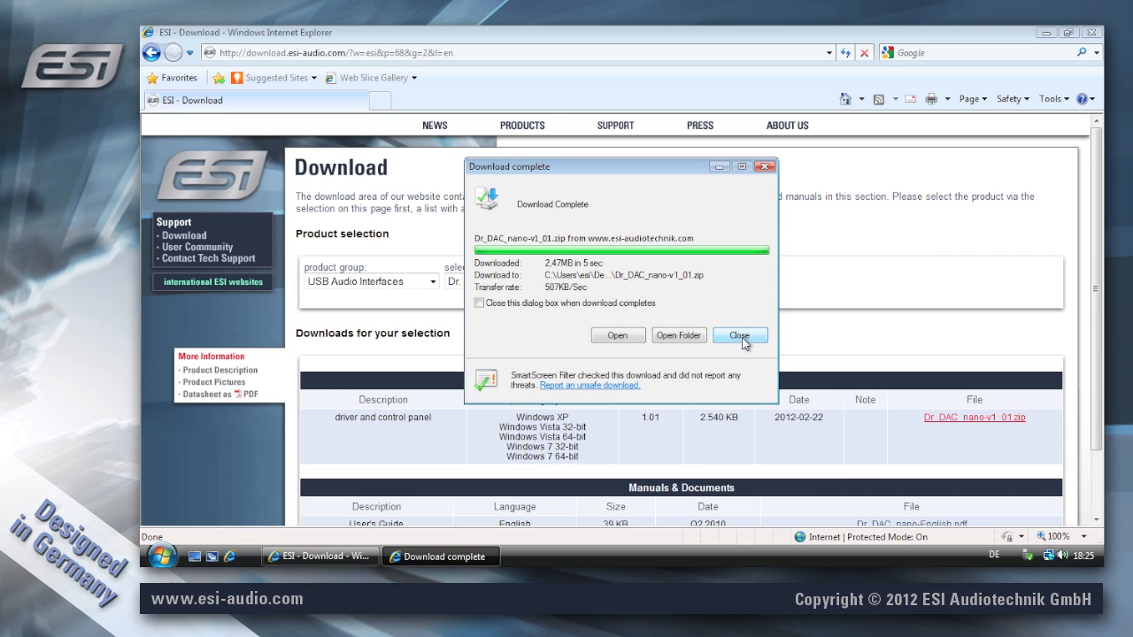
click(739, 334)
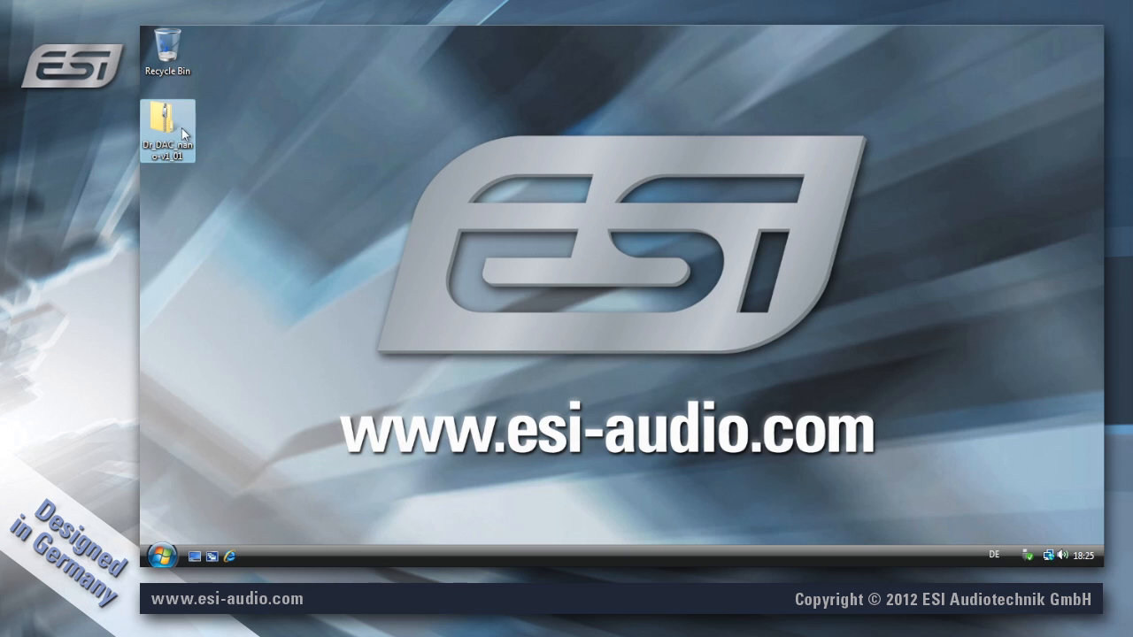
Extract the driver zip into a Dr_DAC_nano-v1_01 folder on the Desktop and view its files
double_click(165, 120)
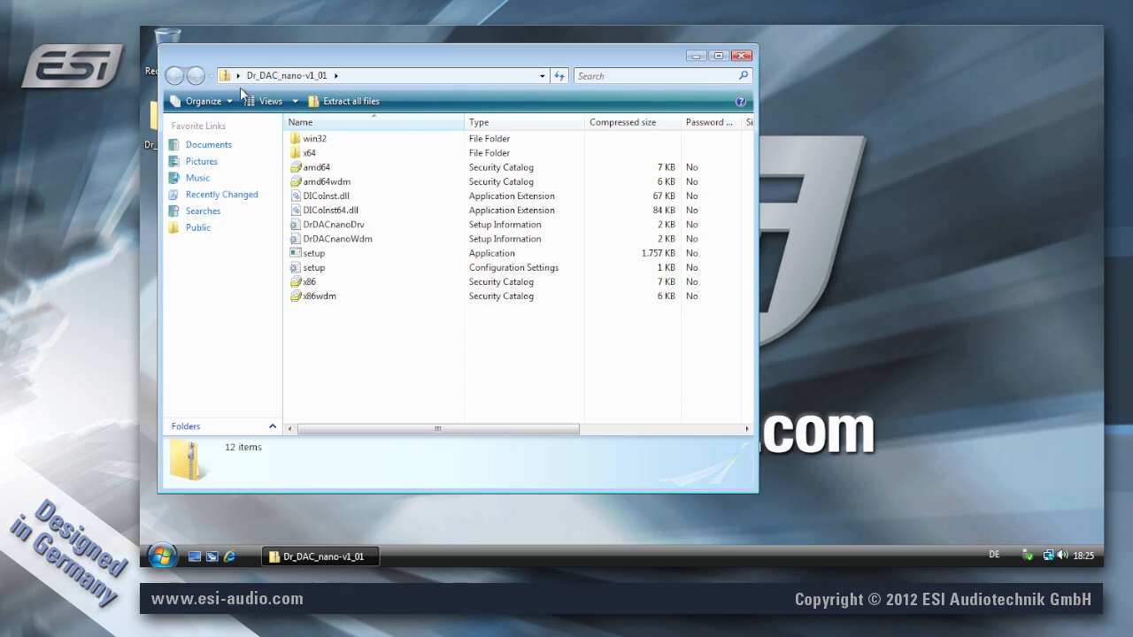
click(350, 100)
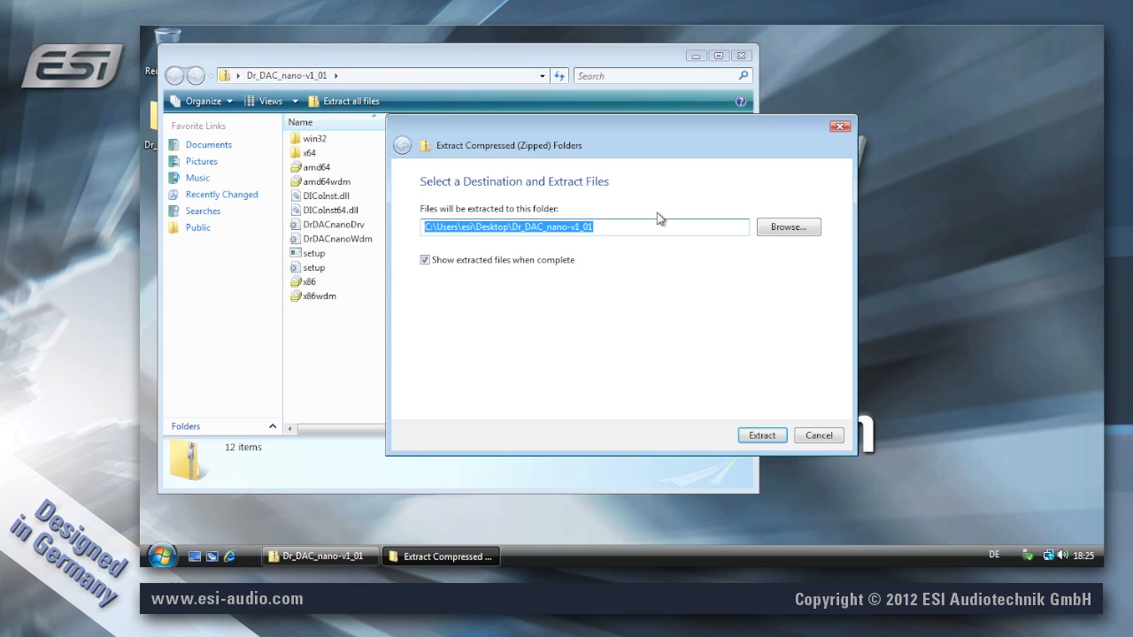
click(761, 435)
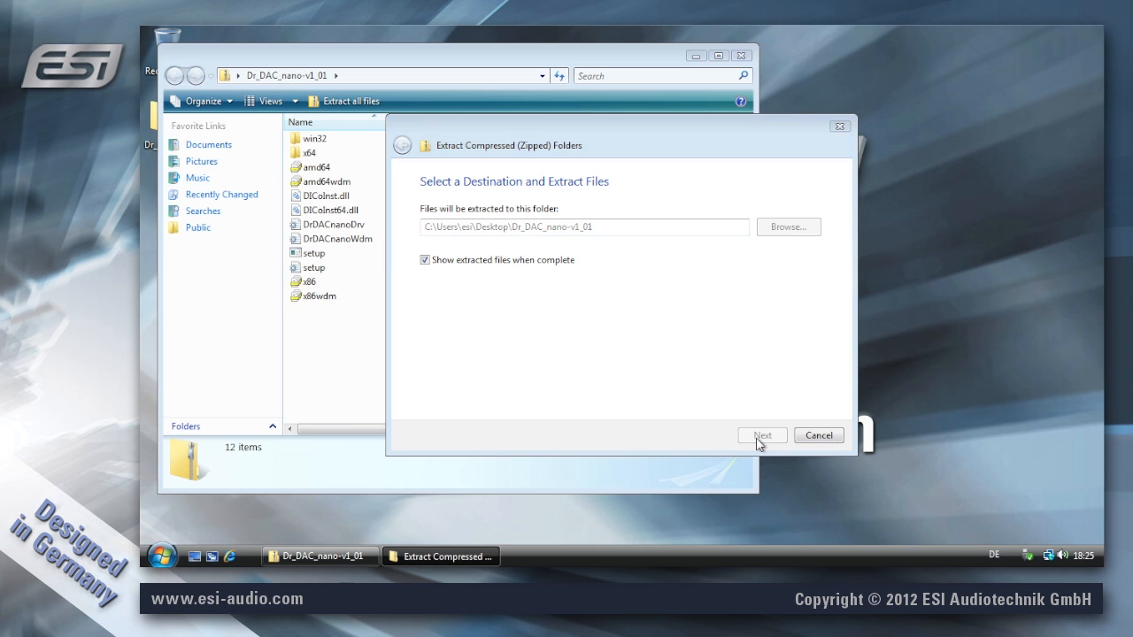
click(761, 434)
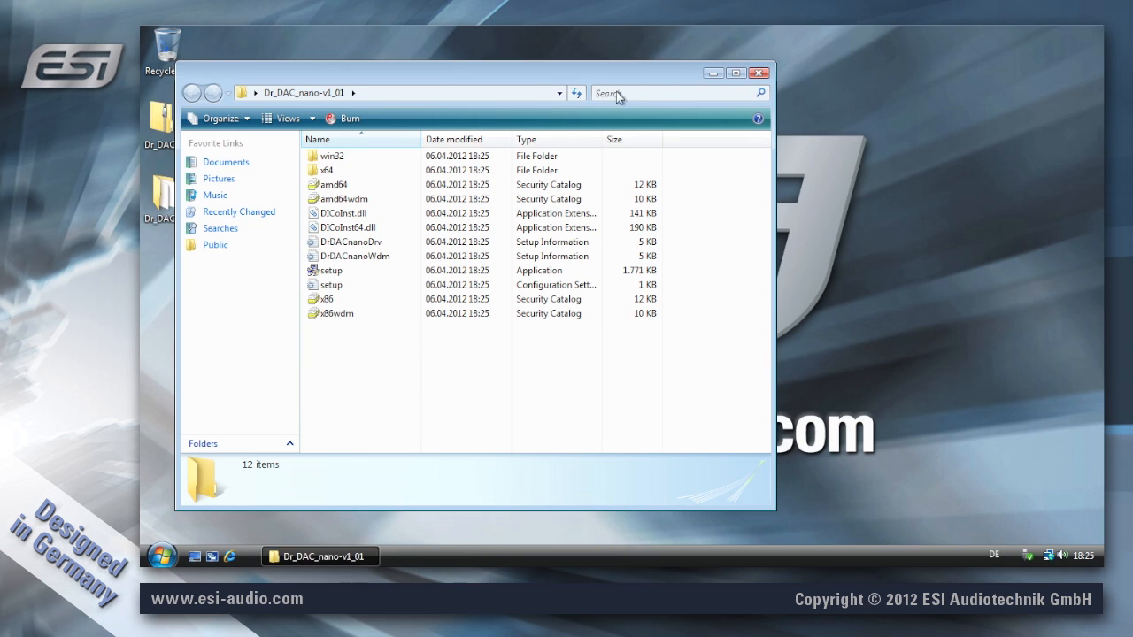
Launch the setup application from the extracted Dr_DAC_nano-v1_01 folder
click(331, 270)
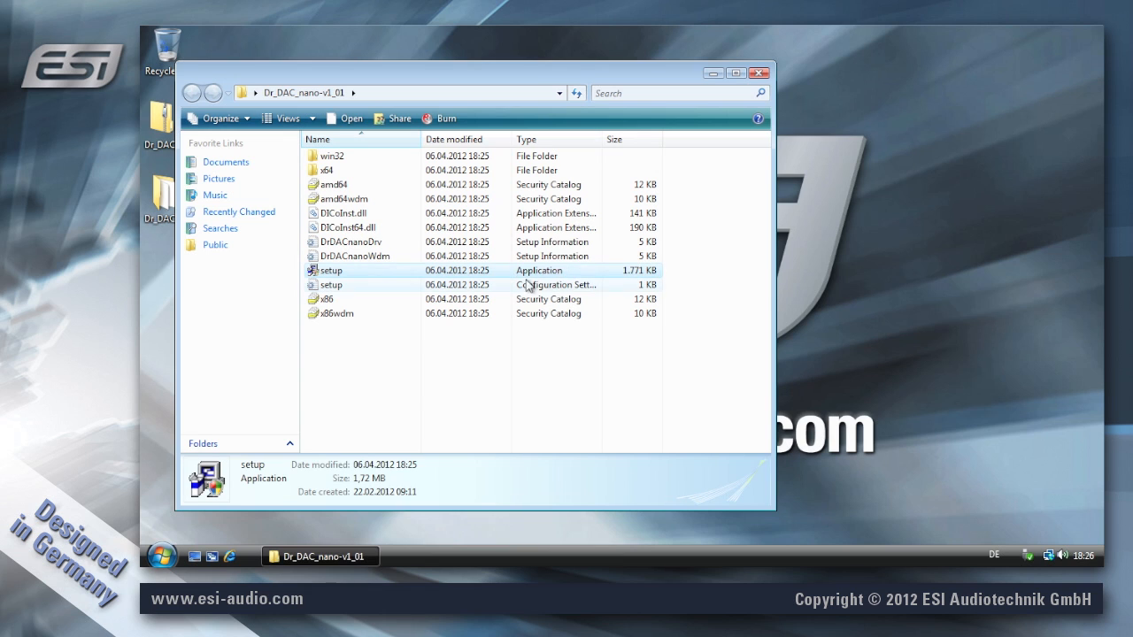
mouse_move(326, 274)
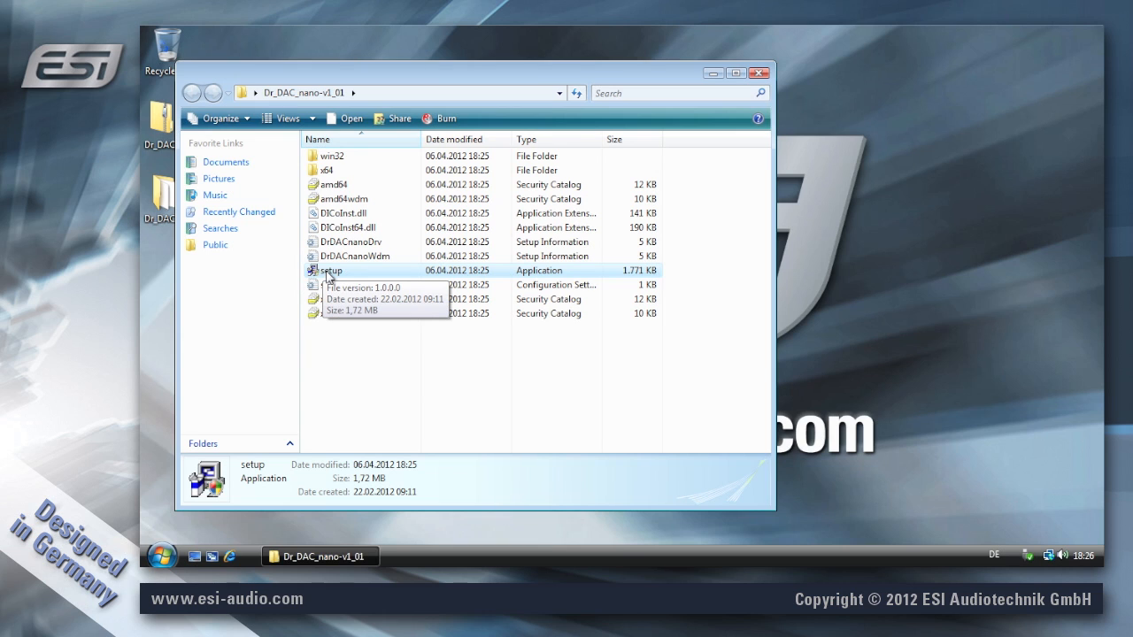
double_click(329, 270)
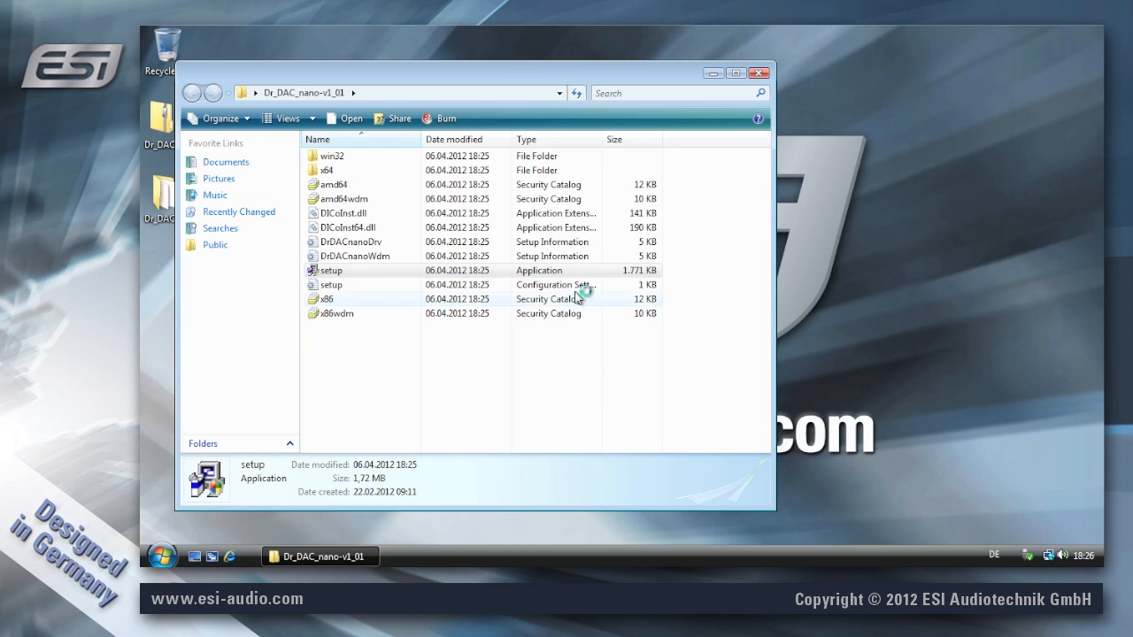
double_click(332, 270)
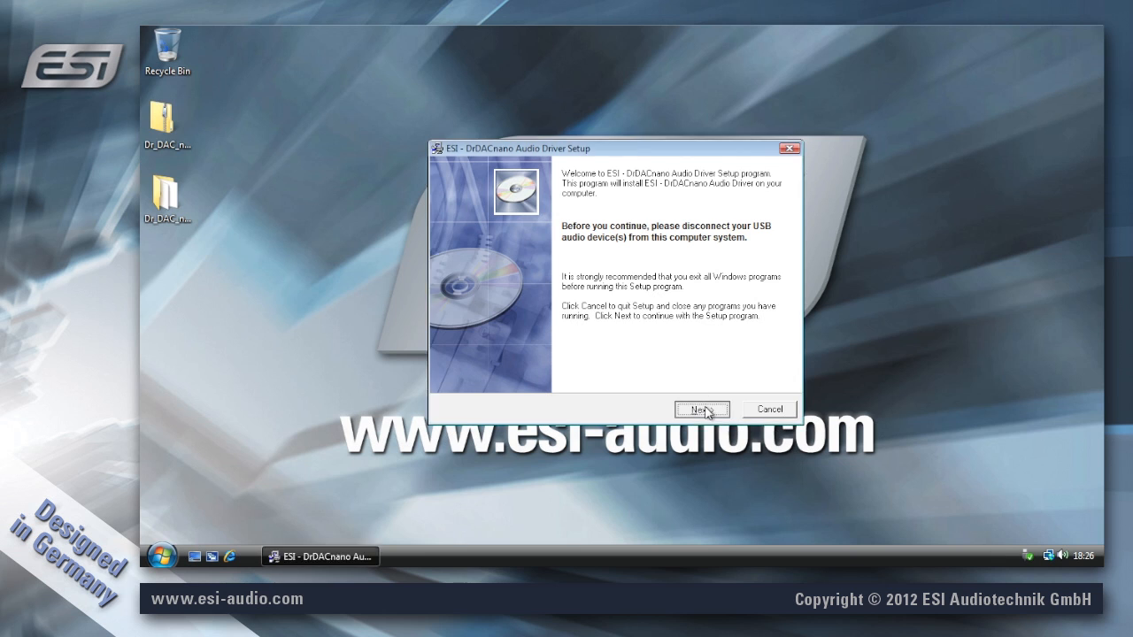
Advance past the welcome, default C:\Program Files\ESI\DrDACnano destination, and preparation pages
click(701, 409)
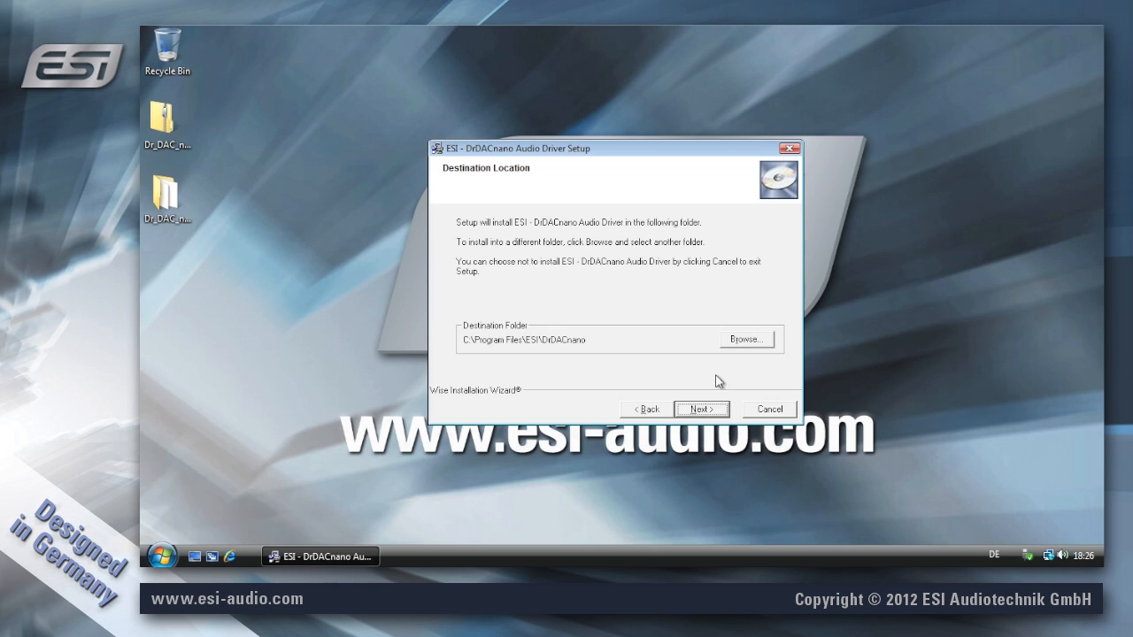
mouse_move(748, 328)
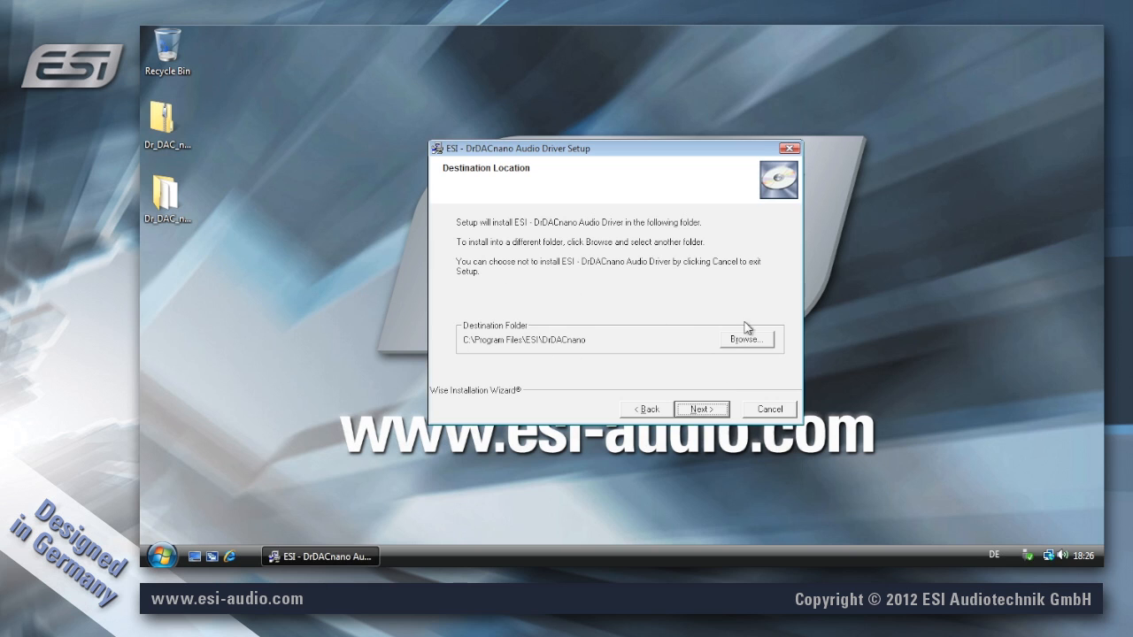
mouse_move(708, 374)
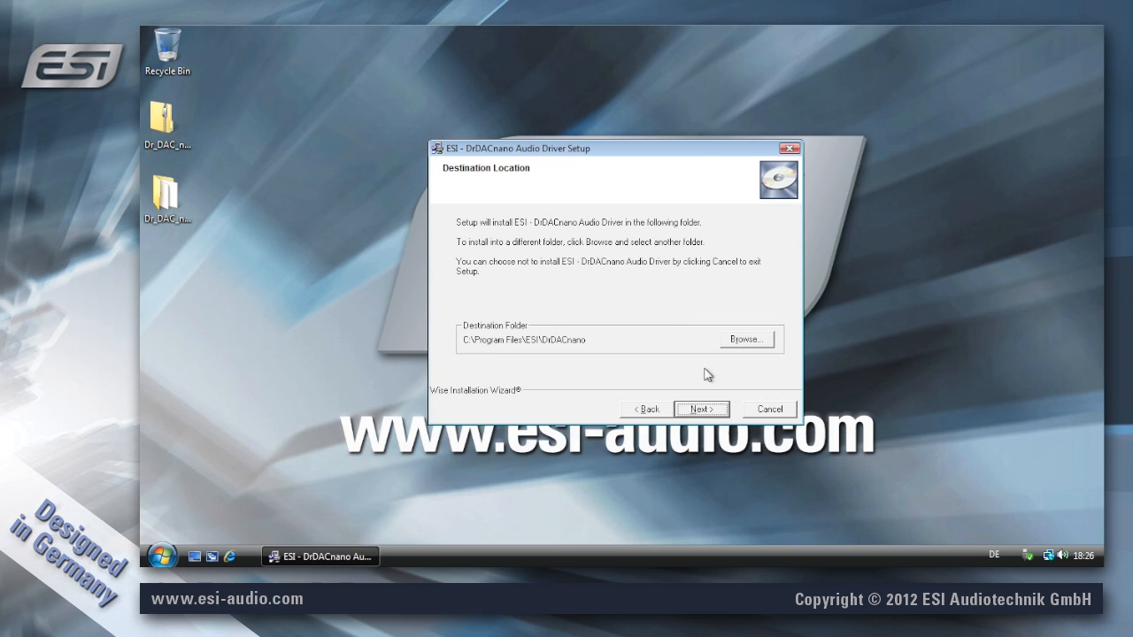
mouse_move(718, 416)
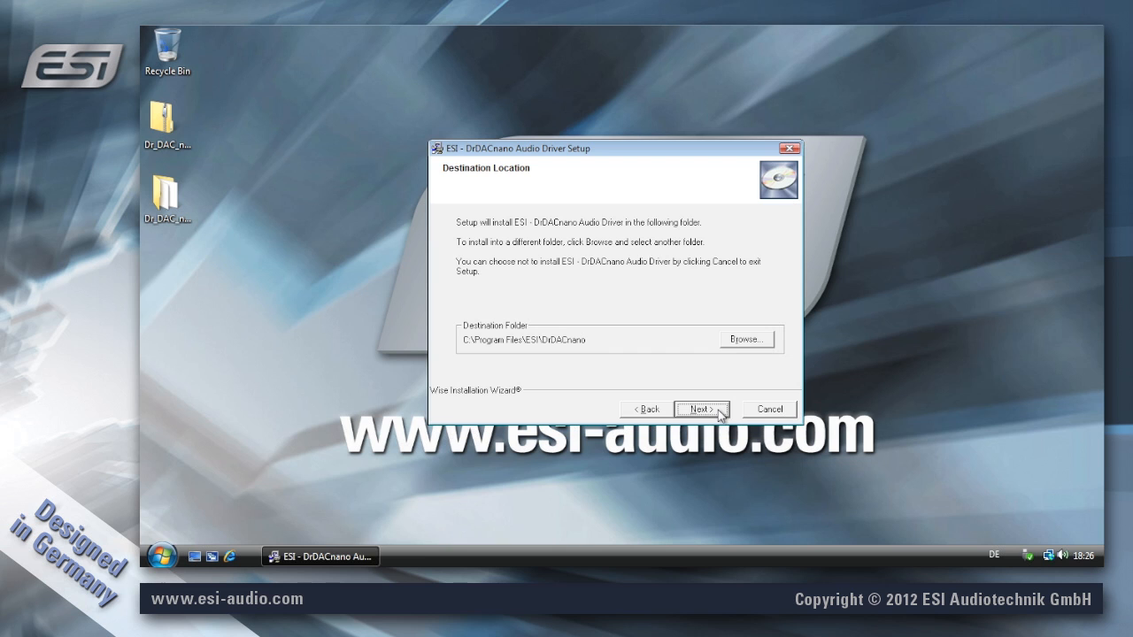
click(700, 409)
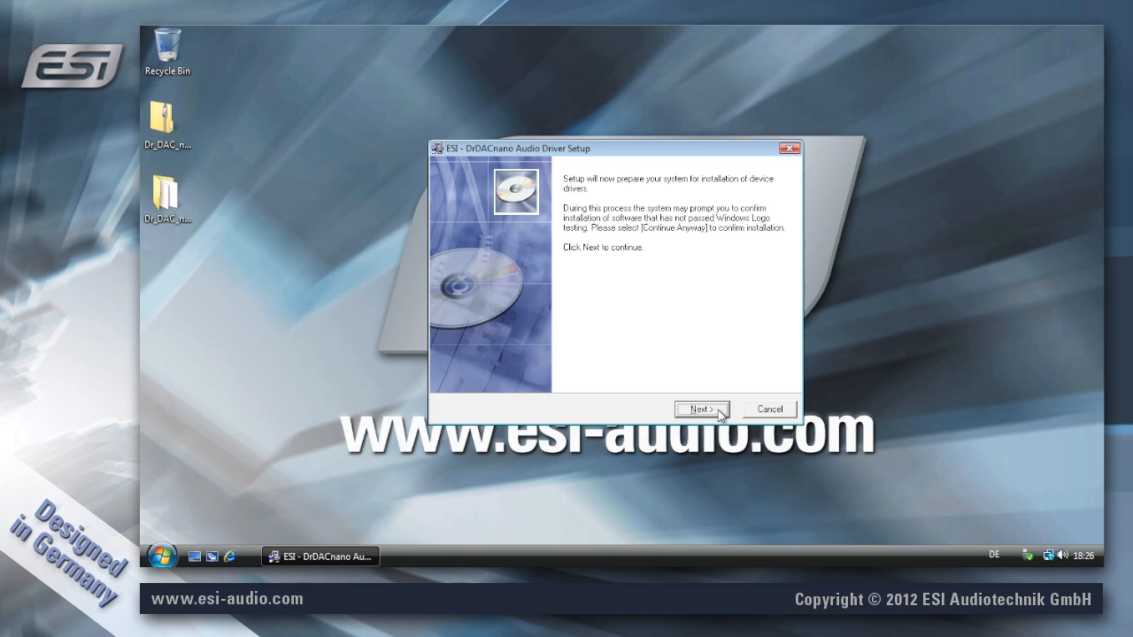
click(701, 409)
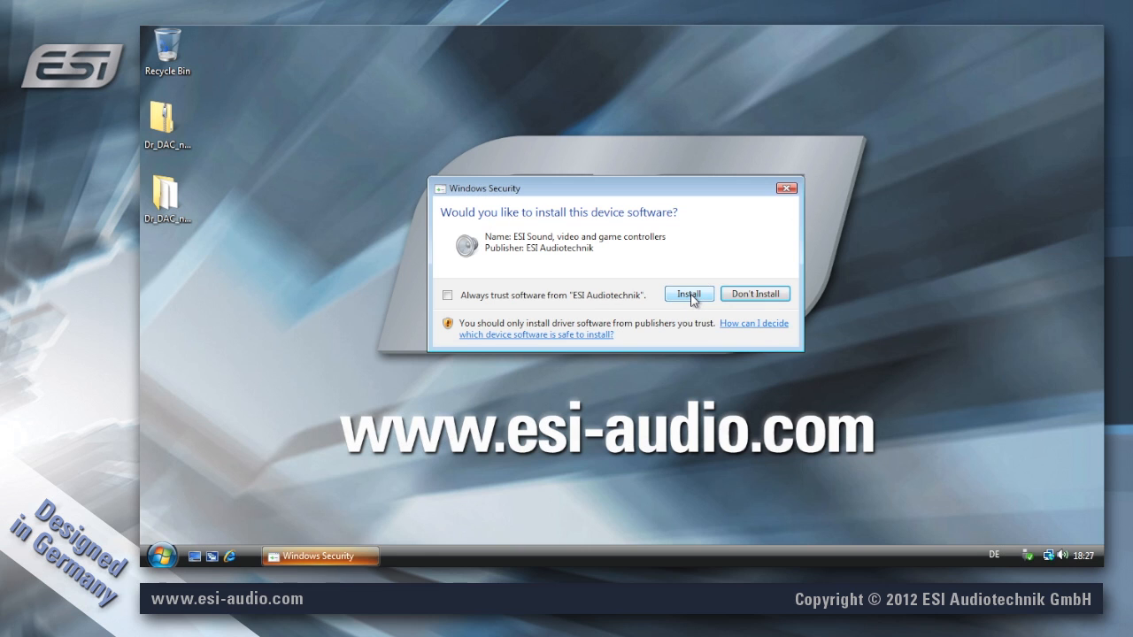
click(688, 293)
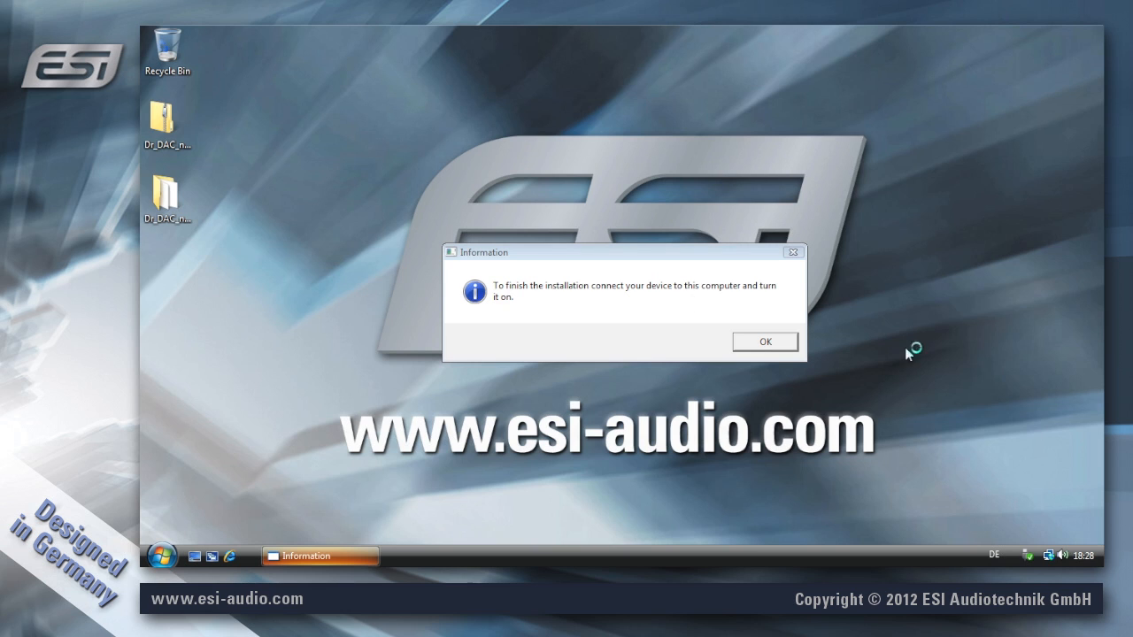
mouse_move(961, 511)
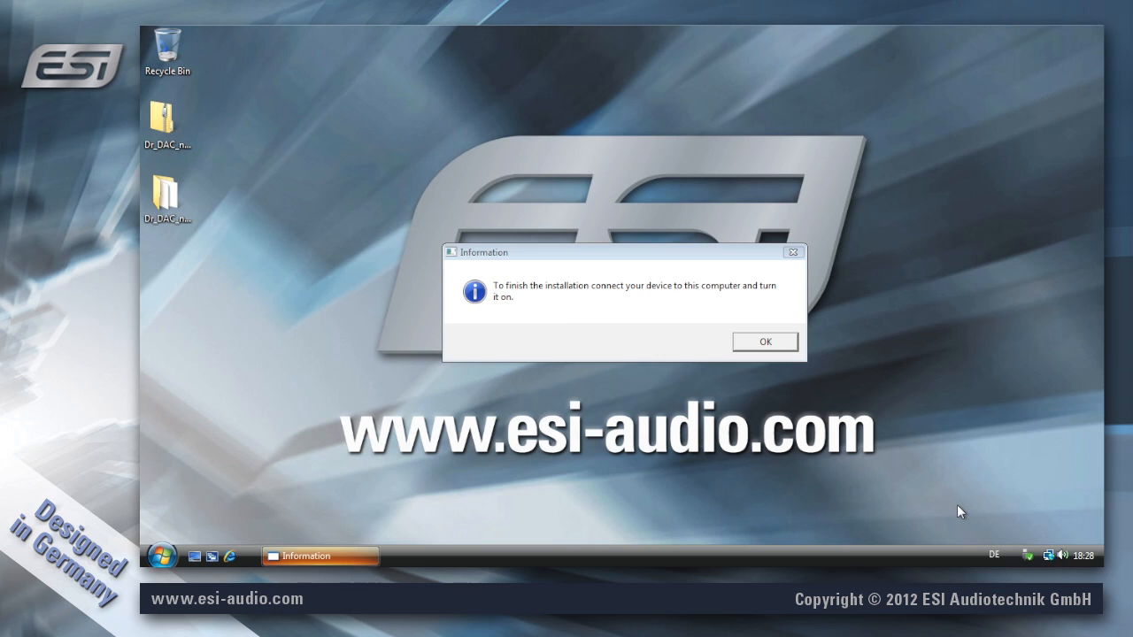
mouse_move(976, 528)
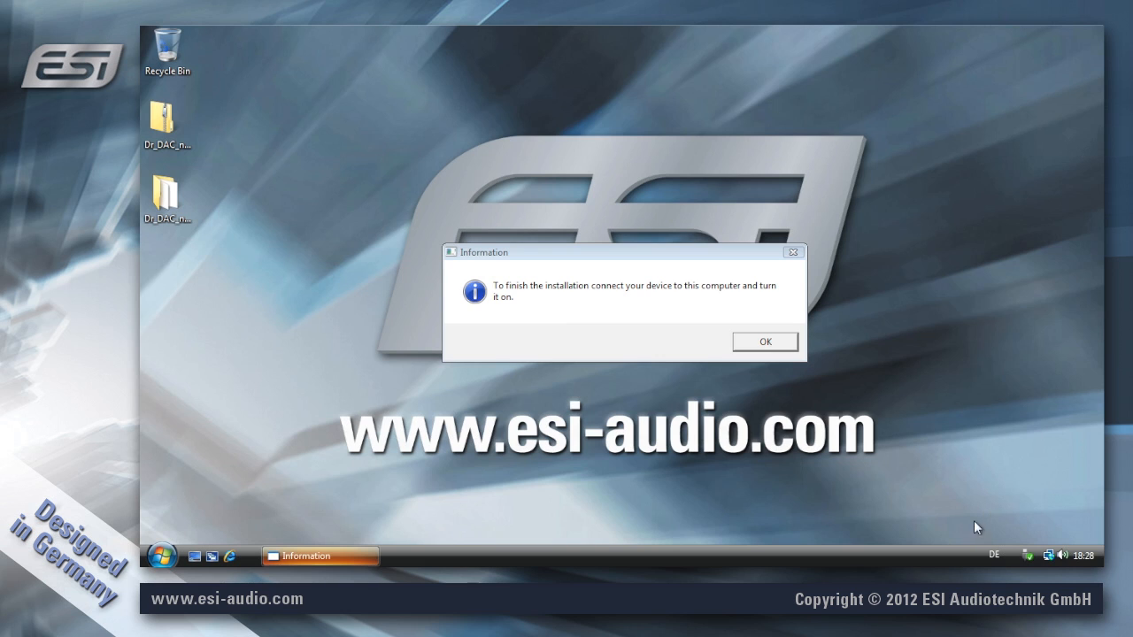
mouse_move(984, 540)
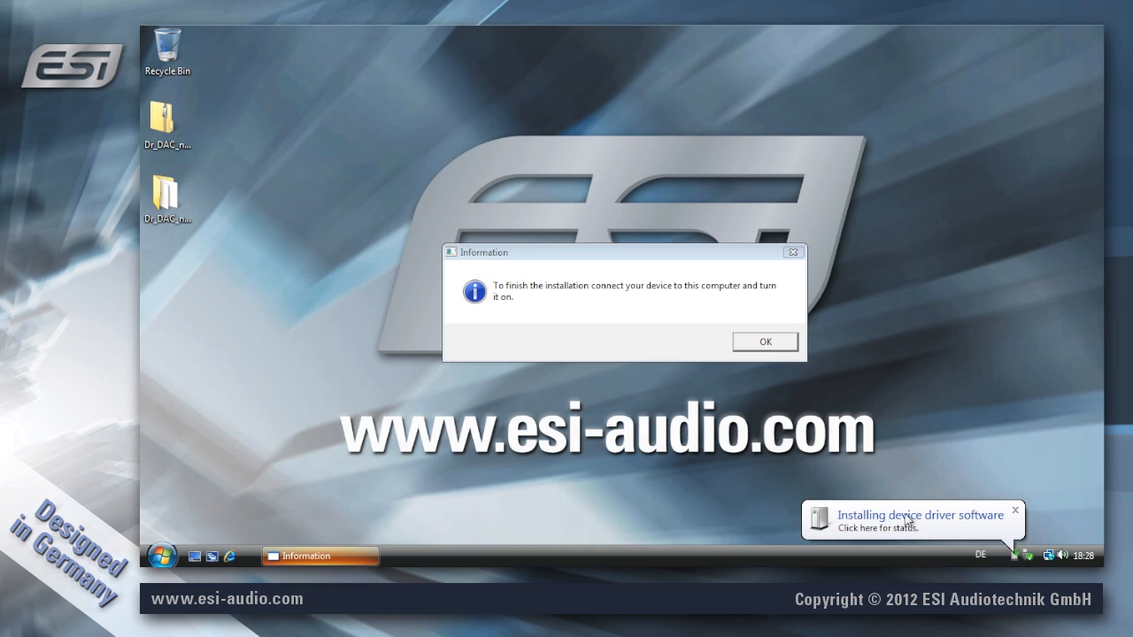
mouse_move(1001, 533)
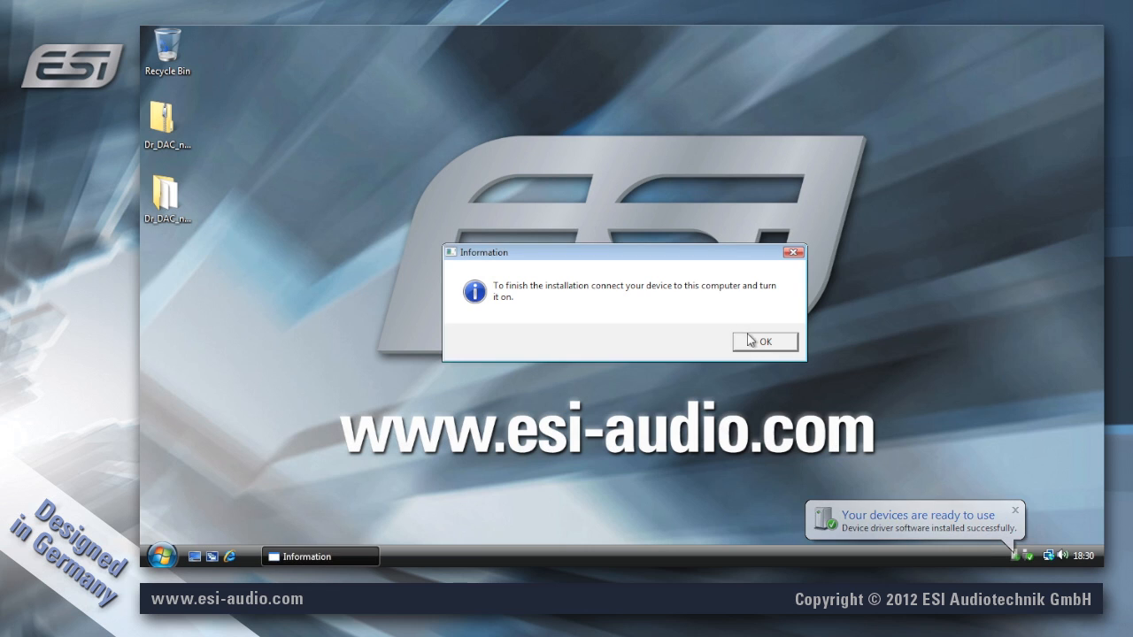
Confirm the Information box once the connected device reports it is ready to use
click(764, 342)
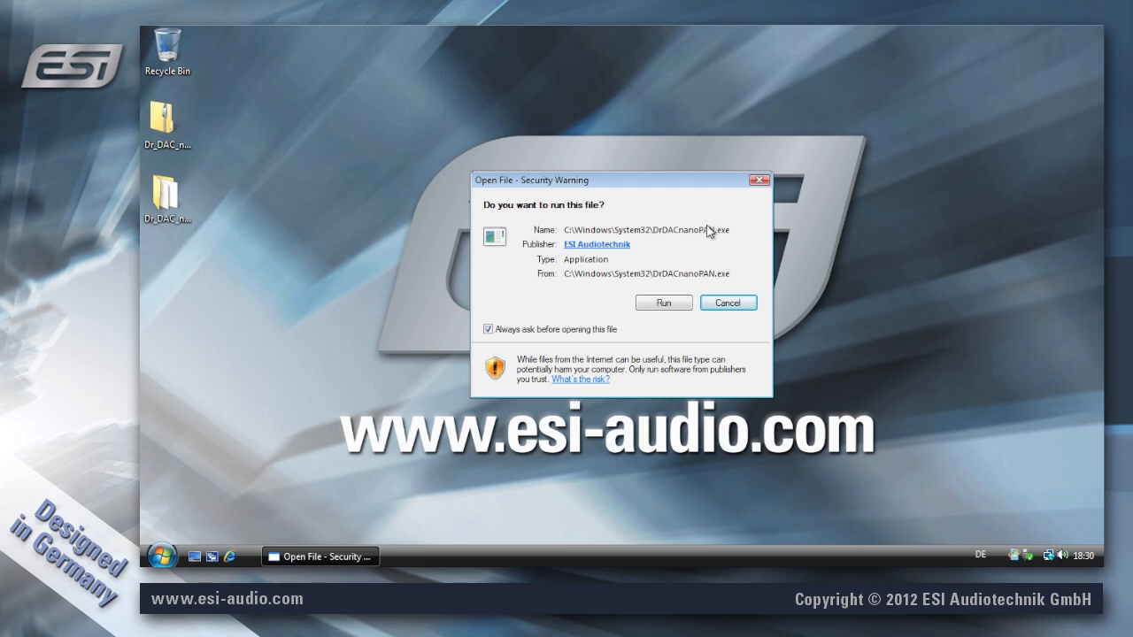
Run DrDACnanoPAN.exe without future prompts and open the DrDACnano panel from the tray
click(488, 328)
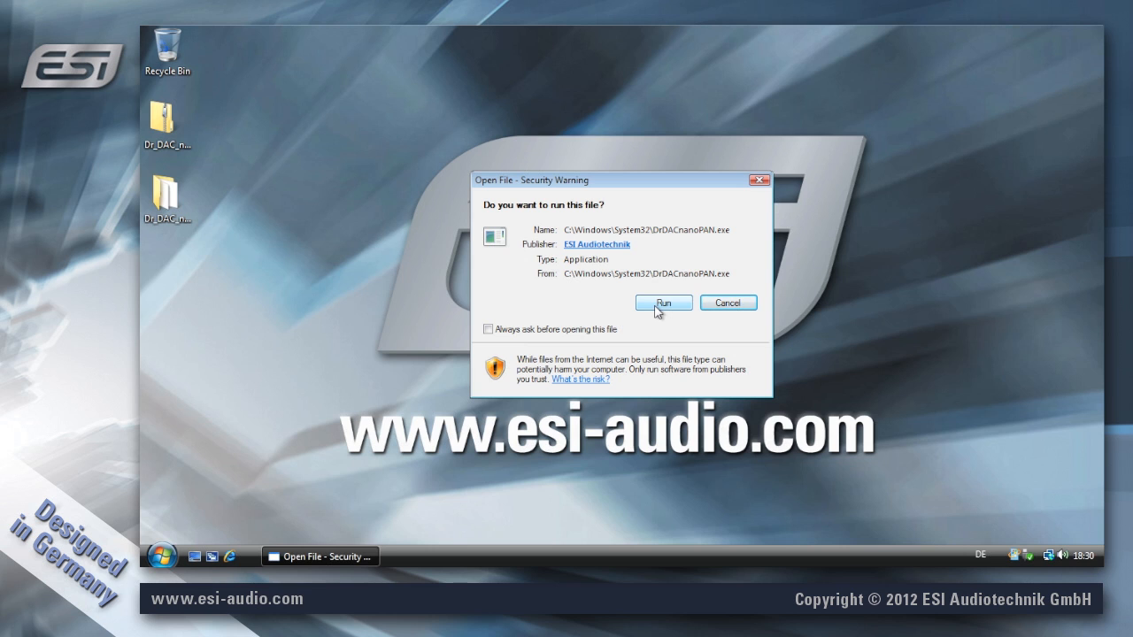
click(663, 301)
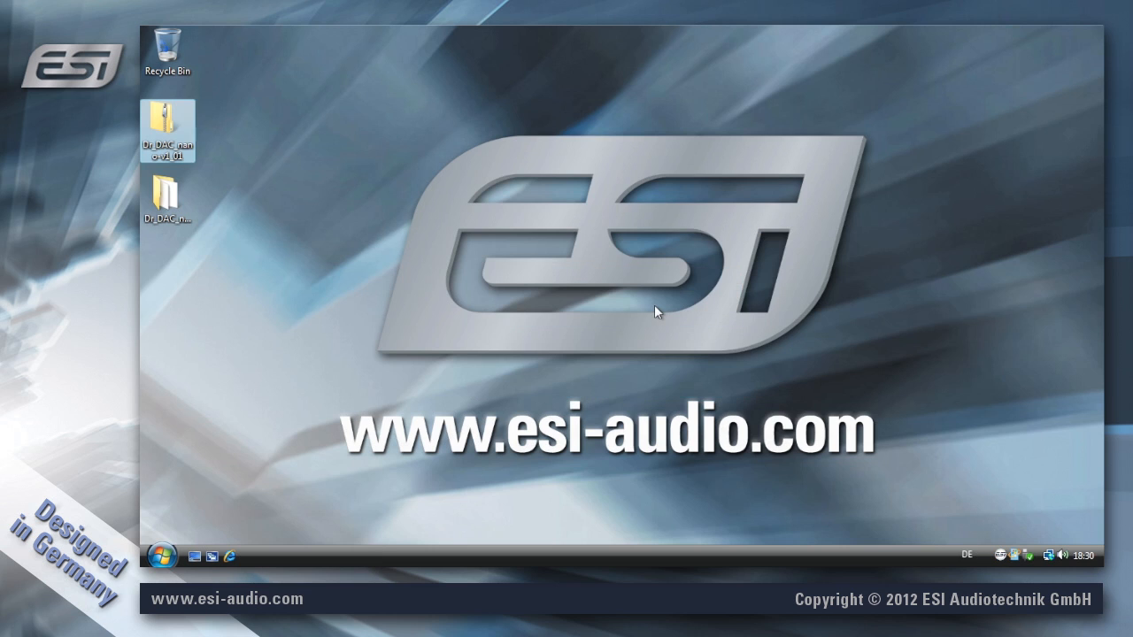
mouse_move(1003, 558)
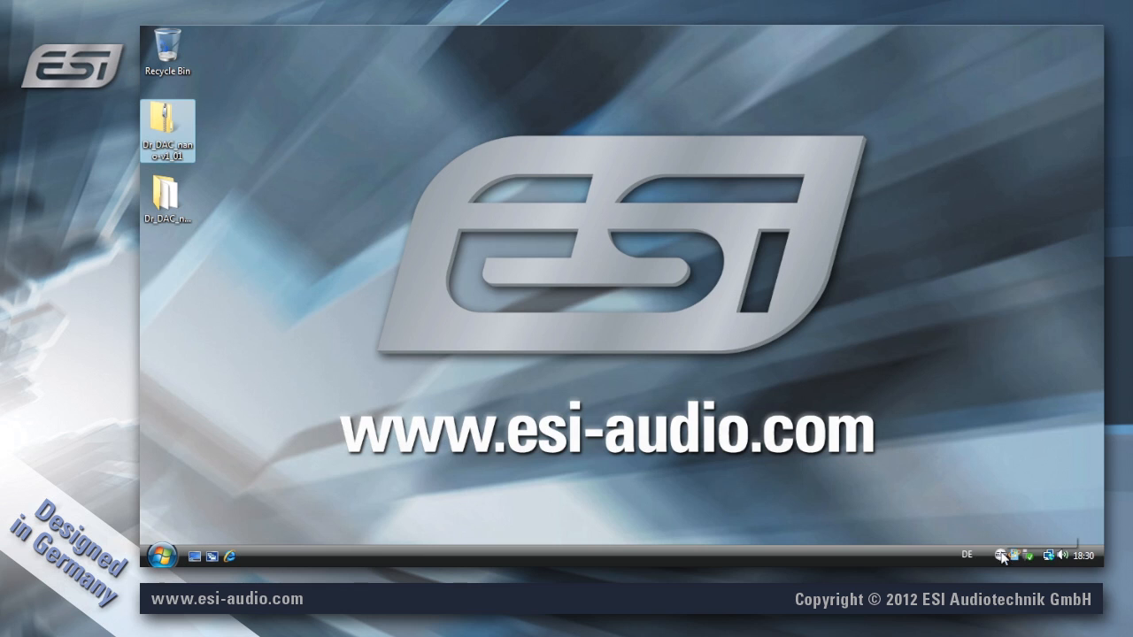
mouse_move(1004, 558)
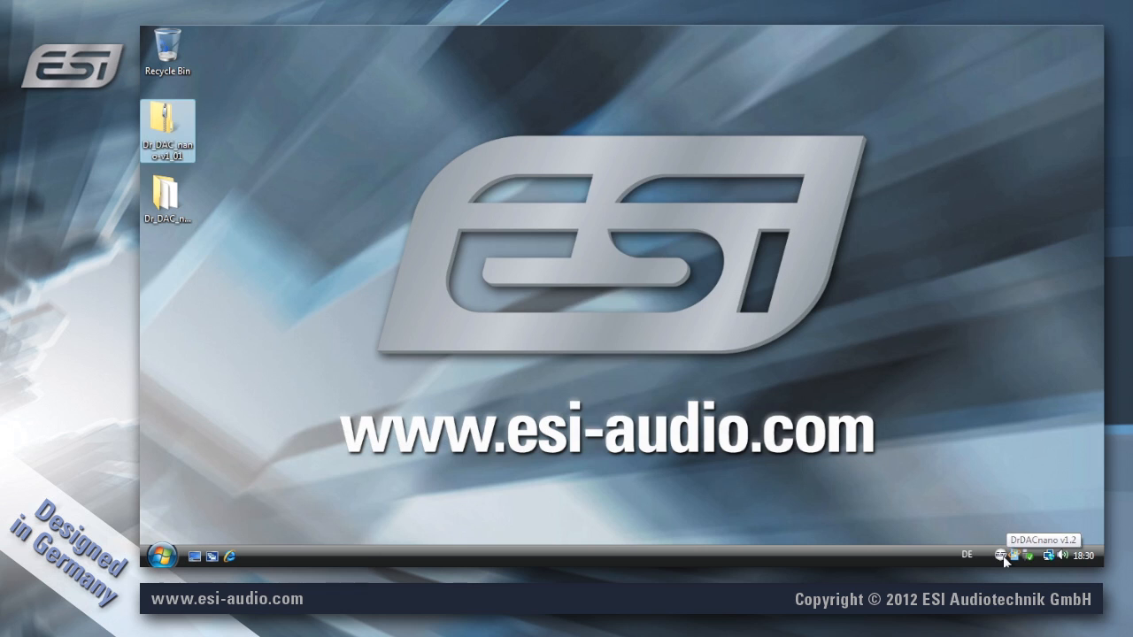
click(1004, 555)
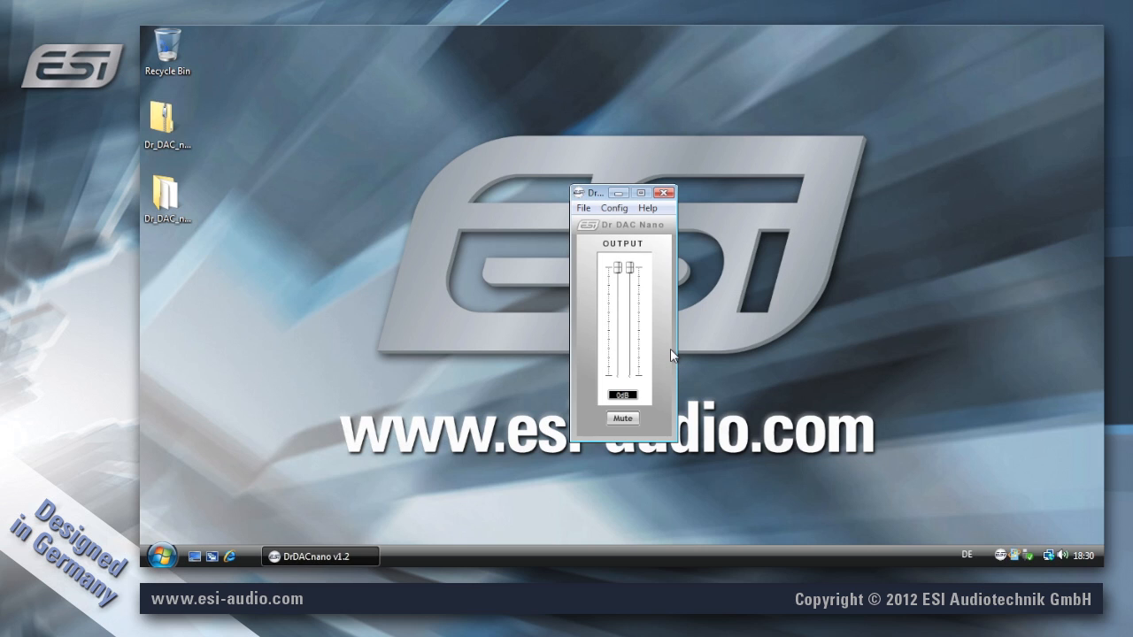